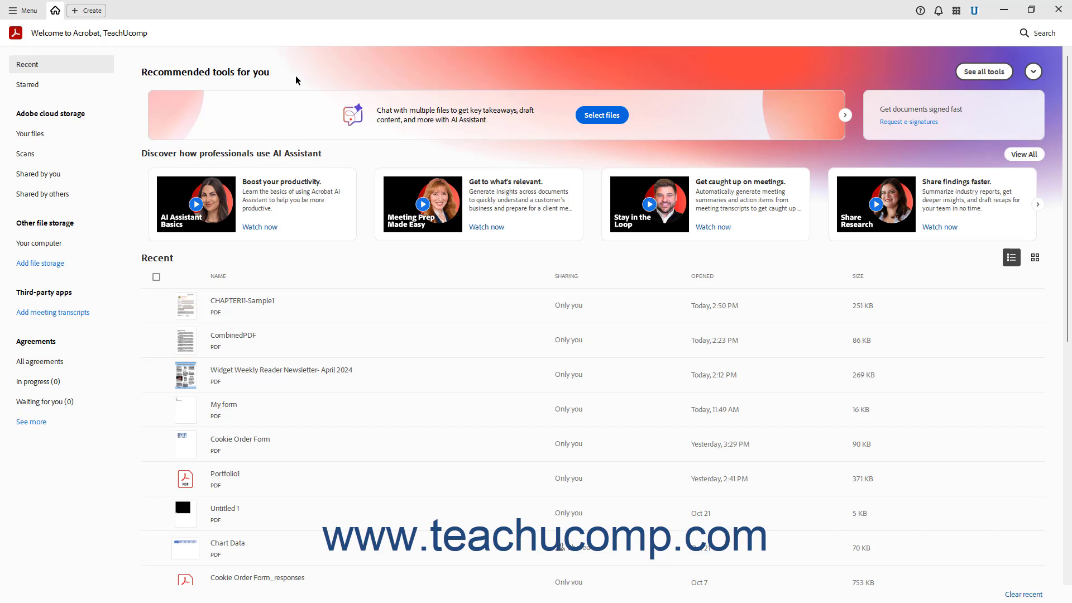
{"action": "mouse_move", "coordinate": [119, 36]}
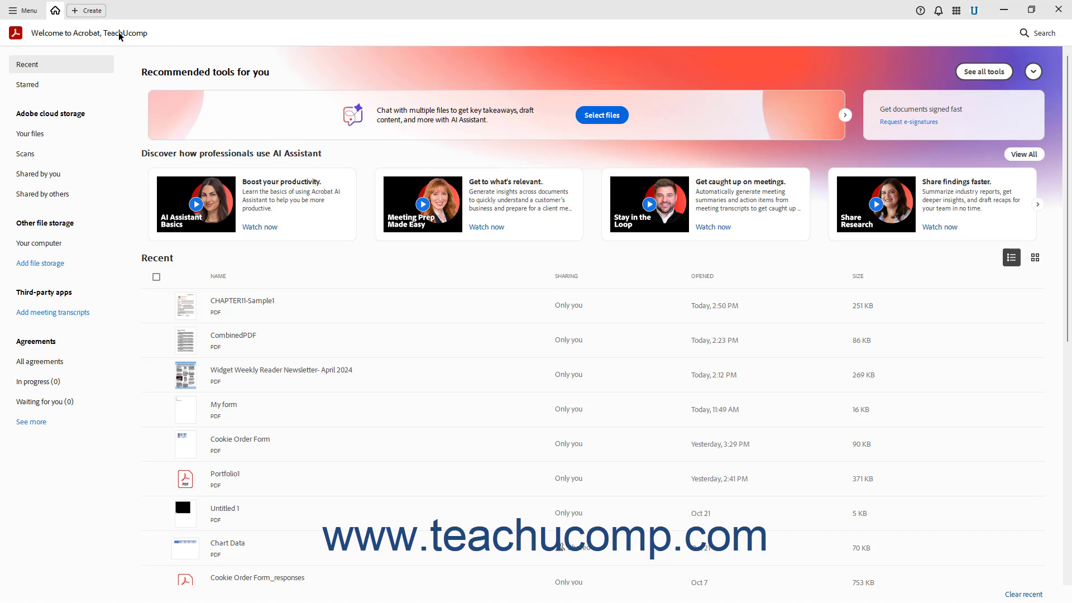
Start a new Create a PDF tab from the Home view's Create button
{"action": "left_click", "coordinate": [85, 10]}
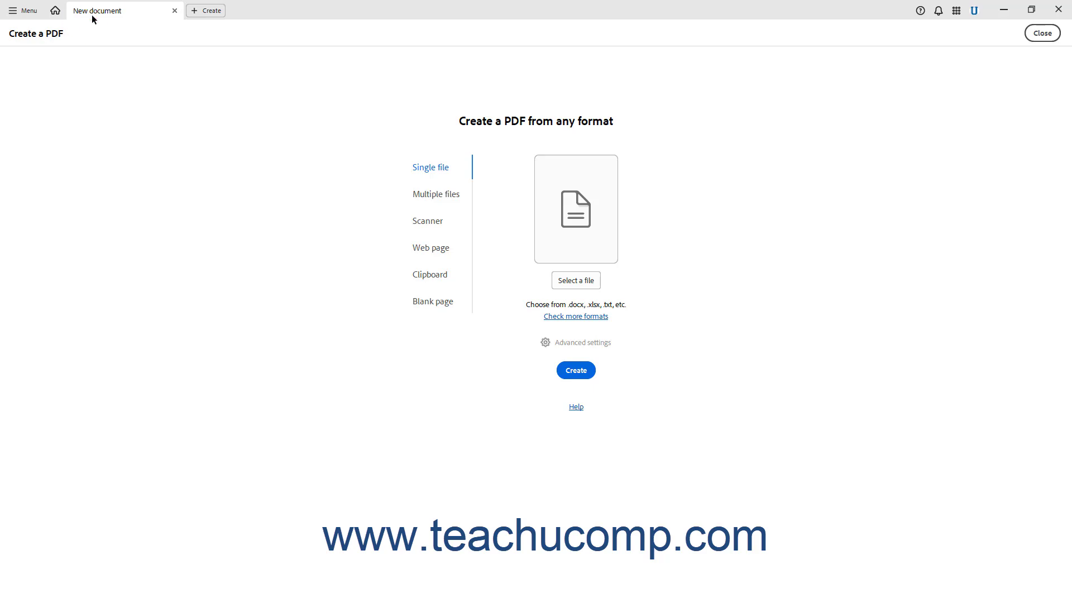
{"action": "mouse_move", "coordinate": [212, 110]}
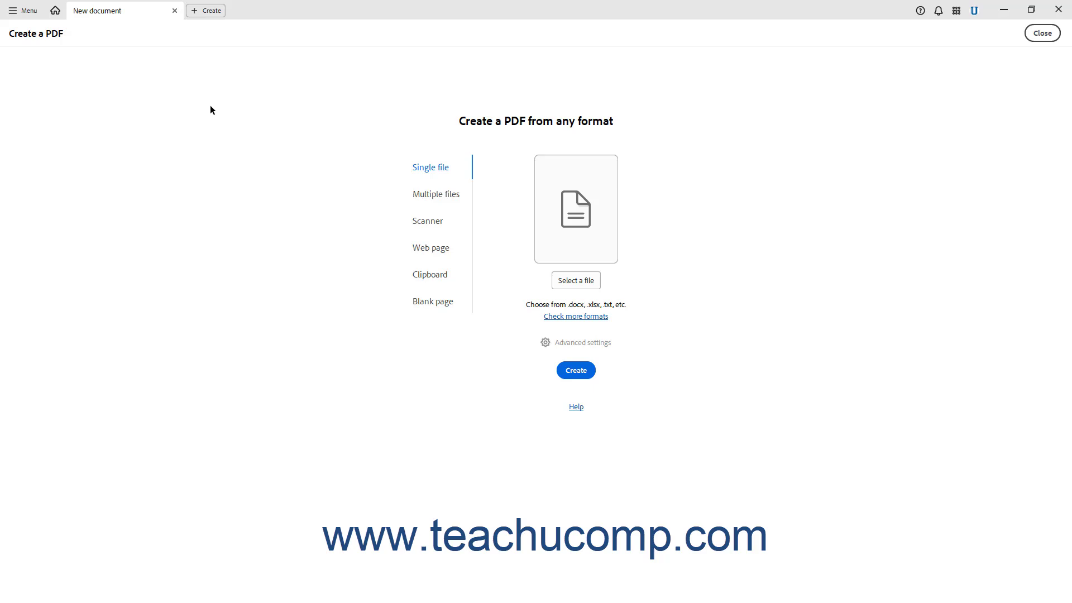
{"action": "mouse_move", "coordinate": [221, 113]}
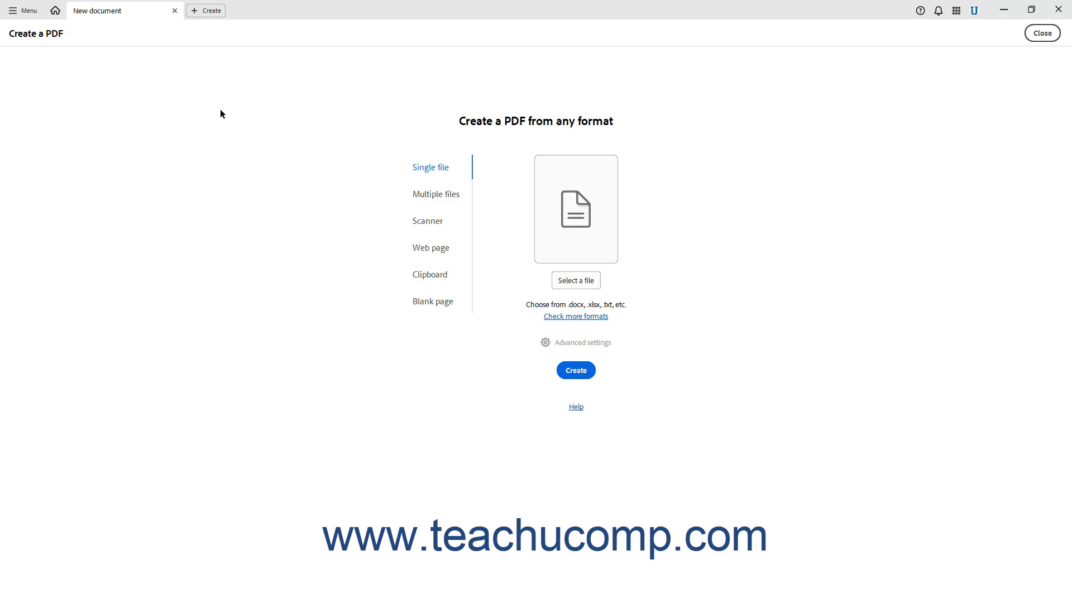
{"action": "left_click", "coordinate": [436, 193]}
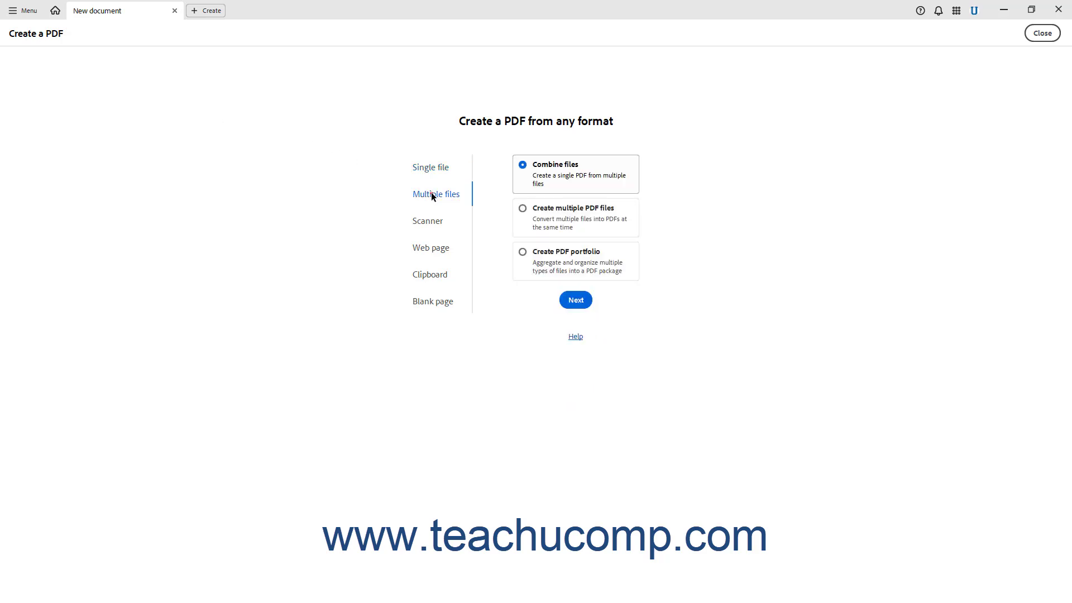
{"action": "mouse_move", "coordinate": [431, 235]}
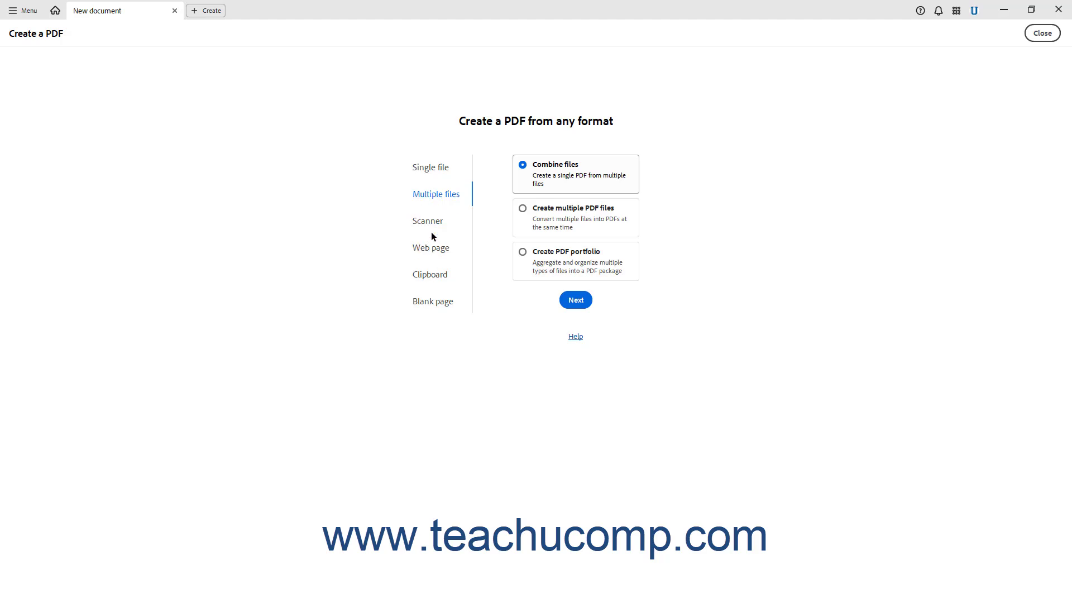
{"action": "mouse_move", "coordinate": [518, 267]}
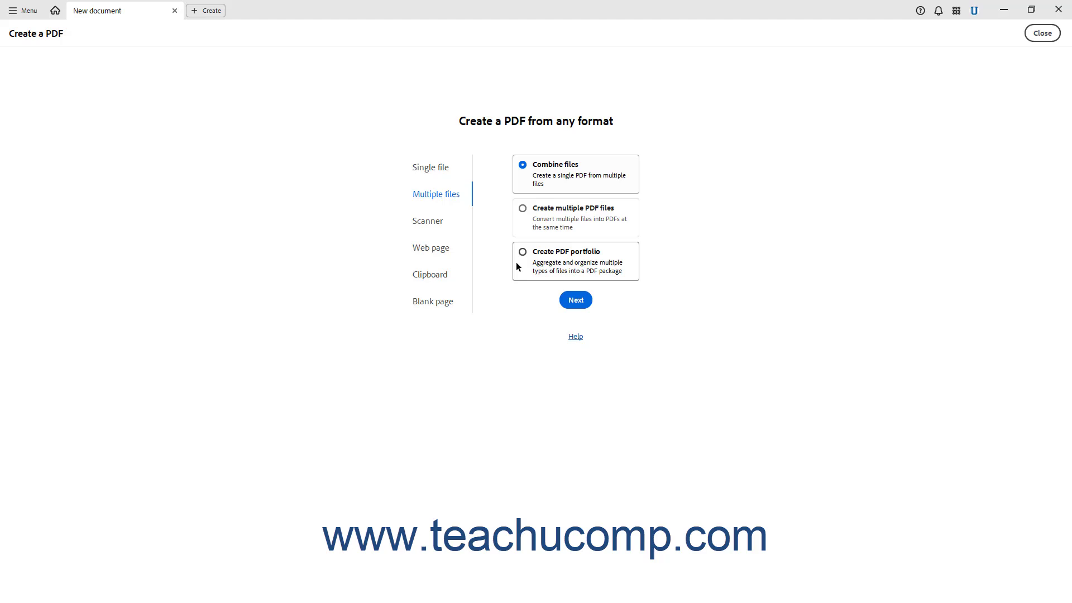
{"action": "left_click", "coordinate": [430, 166]}
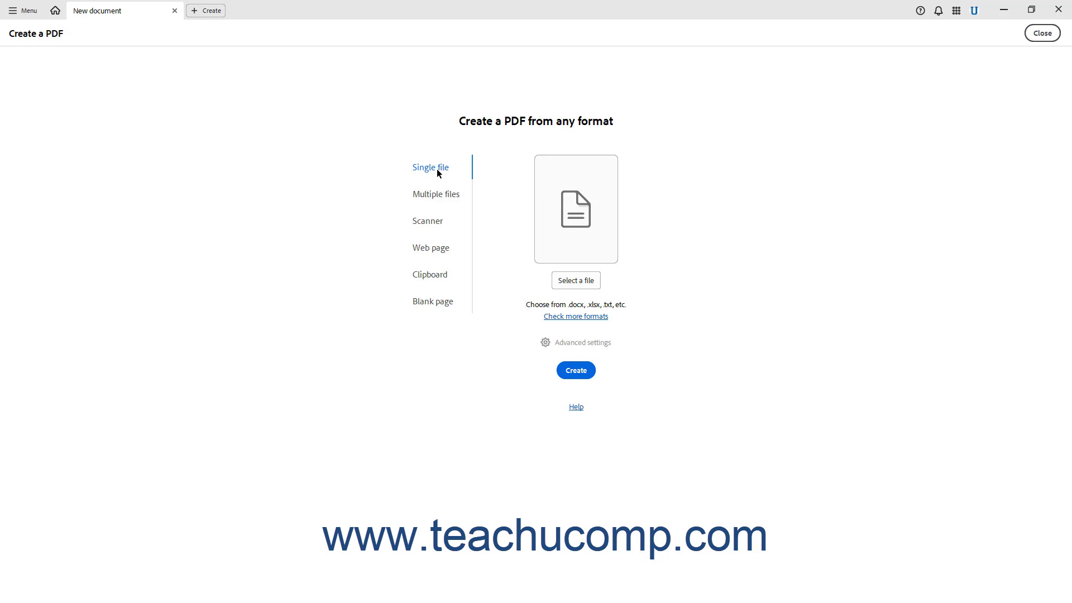
{"action": "mouse_move", "coordinate": [258, 169]}
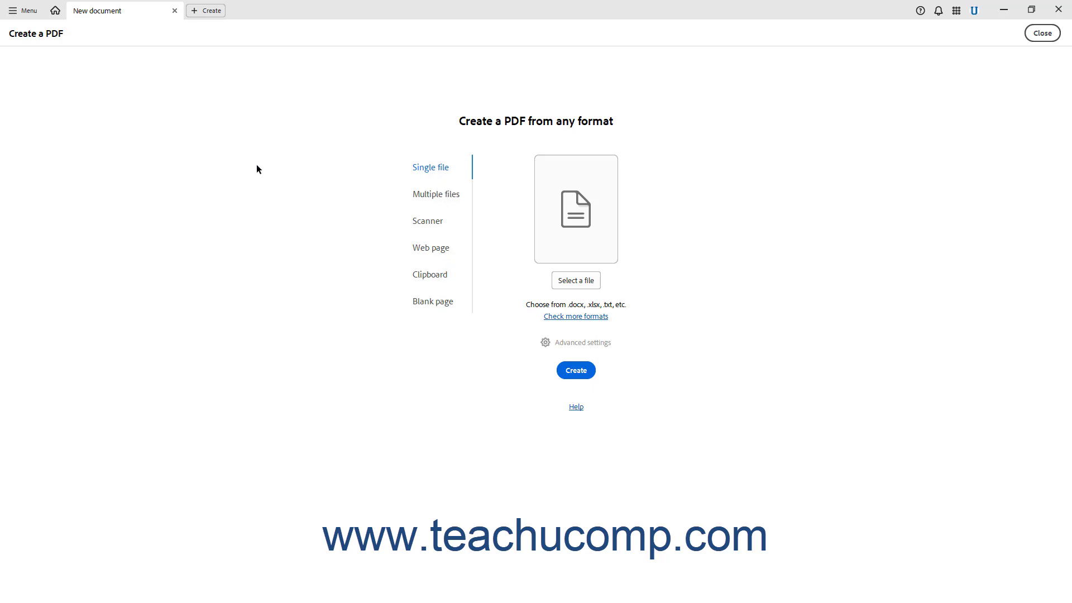
{"action": "mouse_move", "coordinate": [24, 10]}
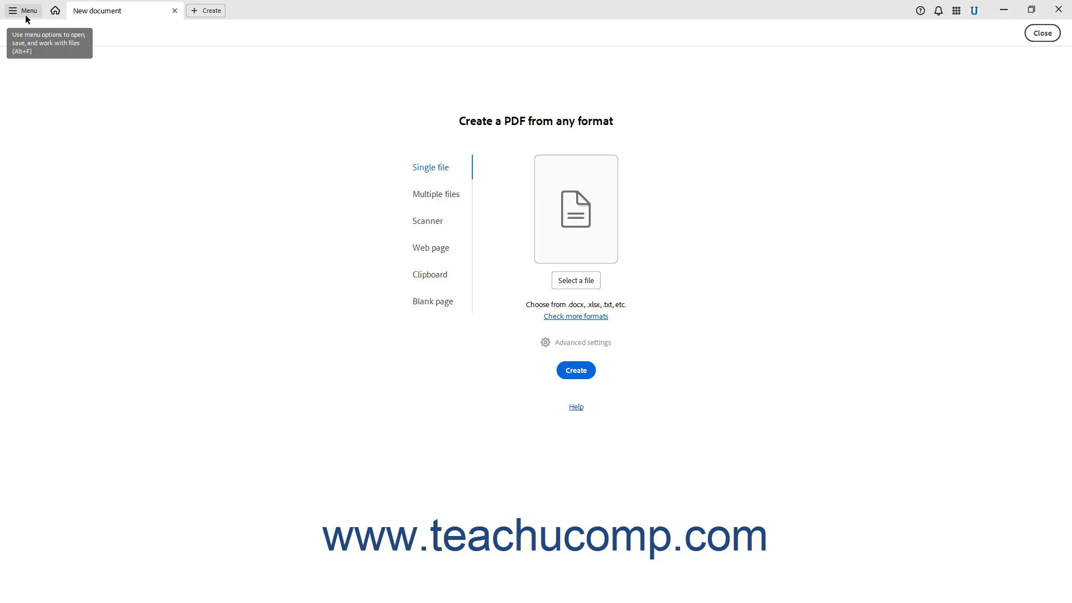
Start a Scan & OCR tab via Menu > Create > PDF from scanner
{"action": "left_click", "coordinate": [23, 10]}
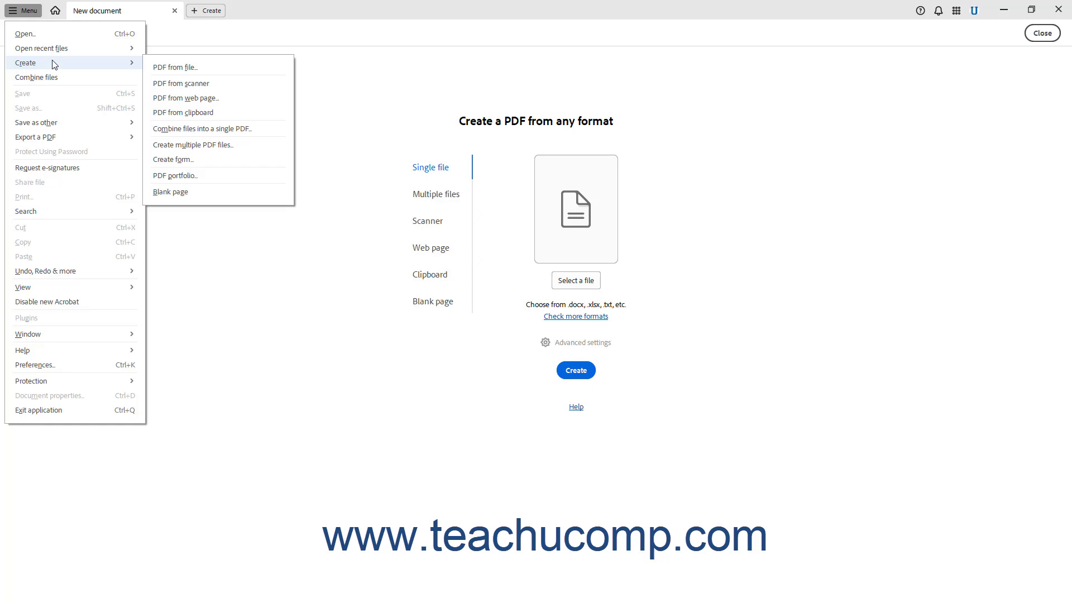
{"action": "mouse_move", "coordinate": [184, 175]}
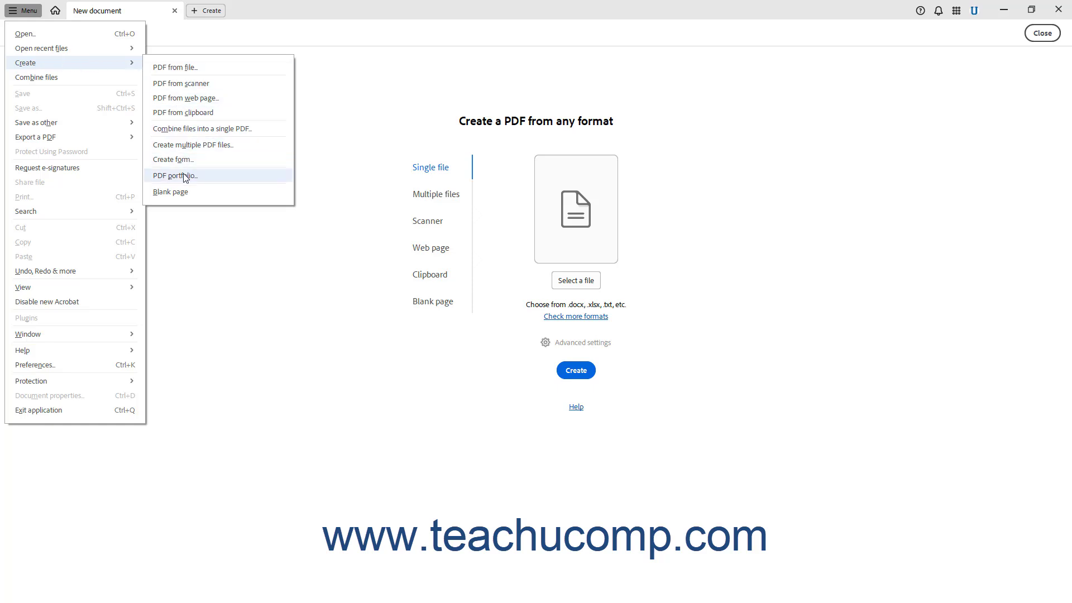
{"action": "mouse_move", "coordinate": [194, 67]}
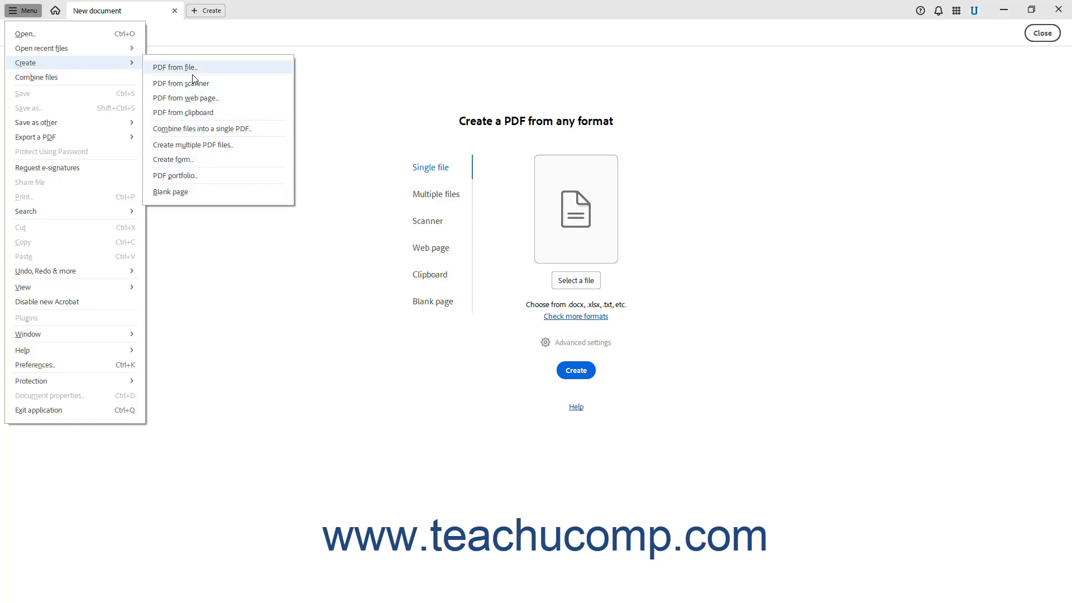
{"action": "left_click", "coordinate": [181, 82]}
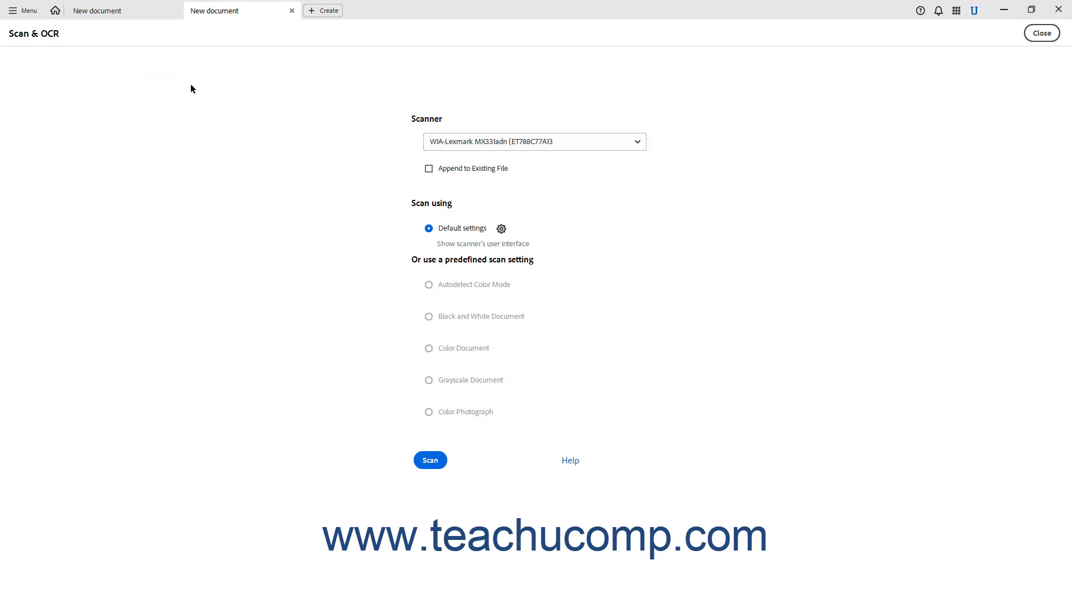
{"action": "mouse_move", "coordinate": [413, 224]}
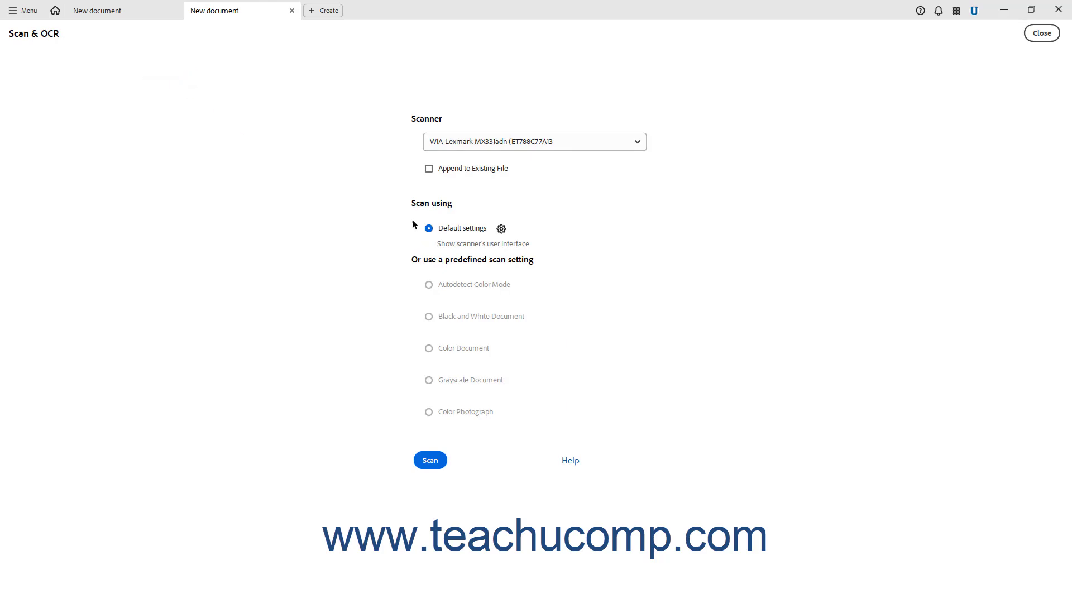
{"action": "mouse_move", "coordinate": [406, 318]}
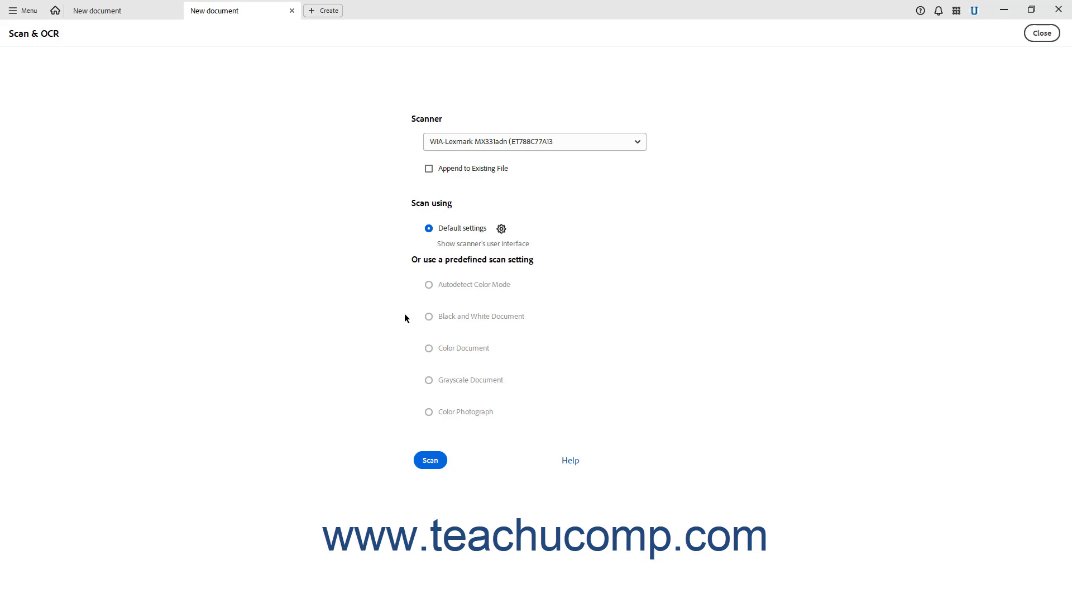
{"action": "mouse_move", "coordinate": [290, 19]}
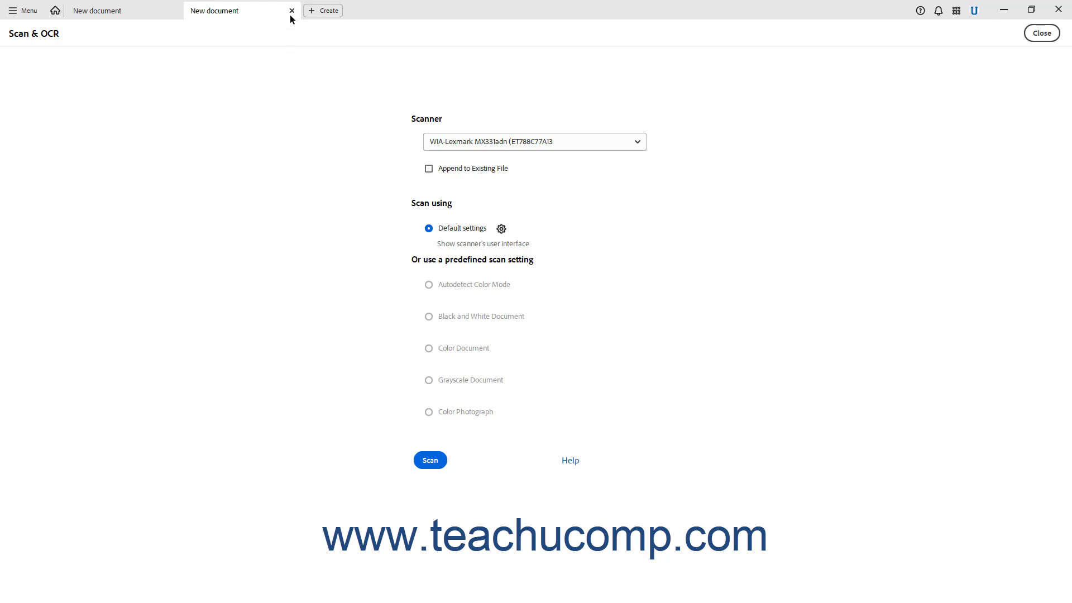
Close the Scan & OCR tab and return to the Home view of recent files
{"action": "left_click", "coordinate": [291, 10]}
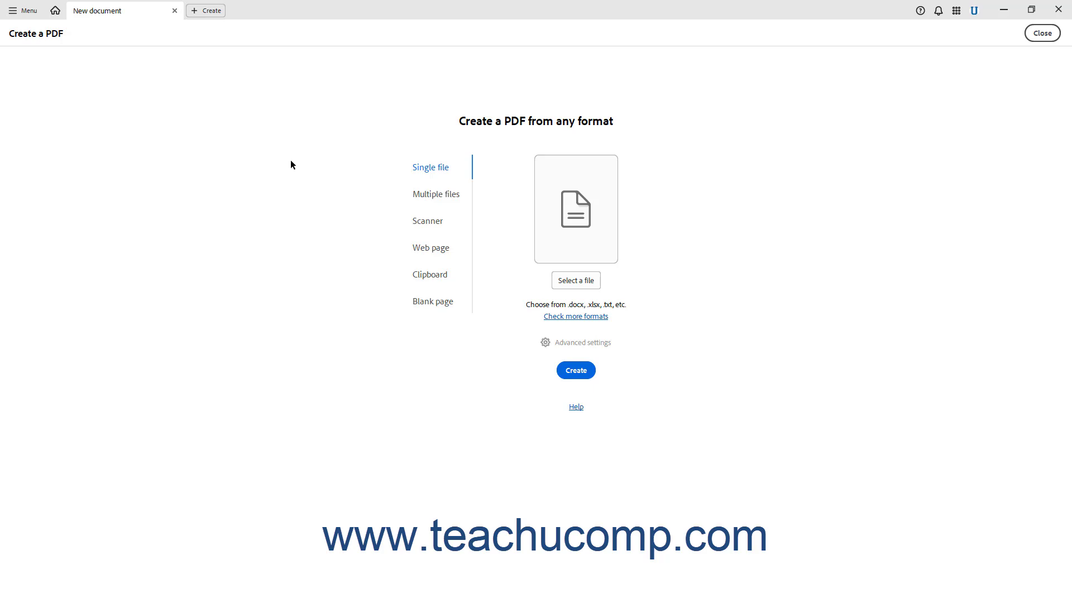
{"action": "mouse_move", "coordinate": [247, 135]}
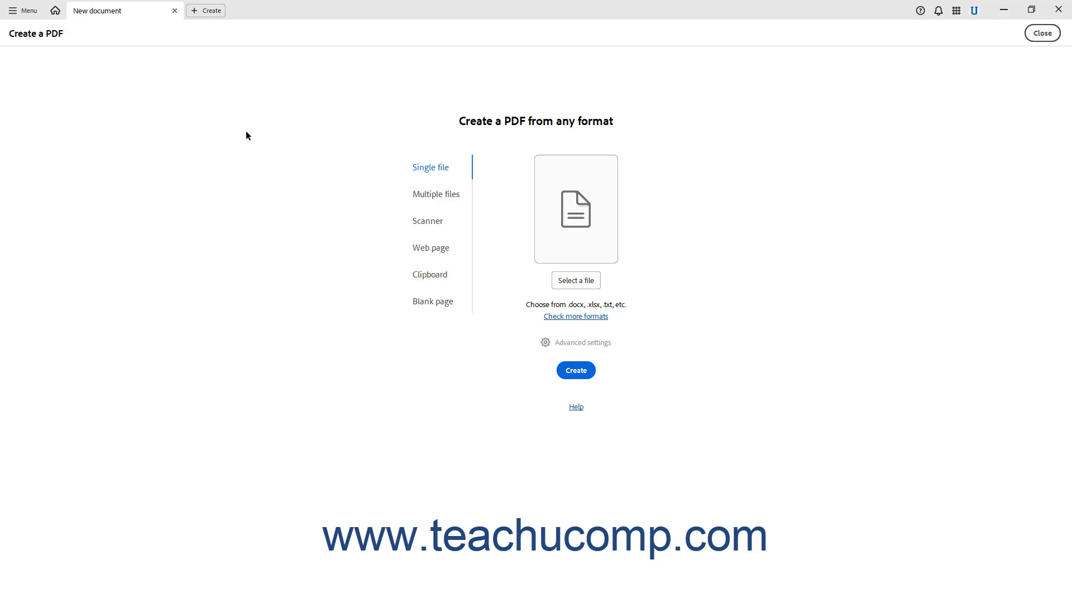
{"action": "left_click", "coordinate": [1041, 33]}
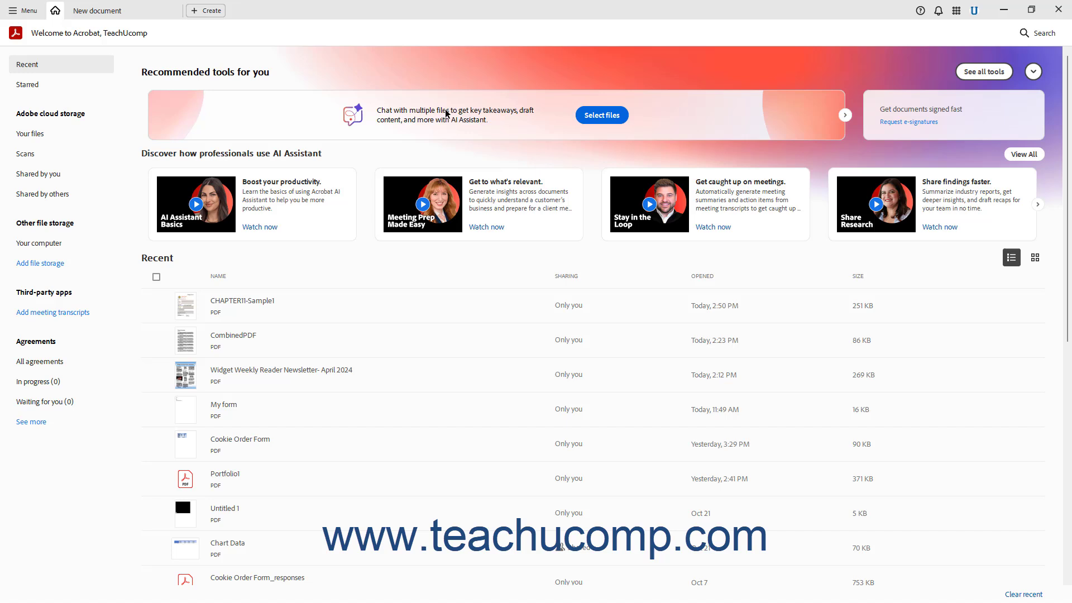
From All tools, start Organize pages and bring up the file chooser for a PDF
{"action": "left_click", "coordinate": [983, 71]}
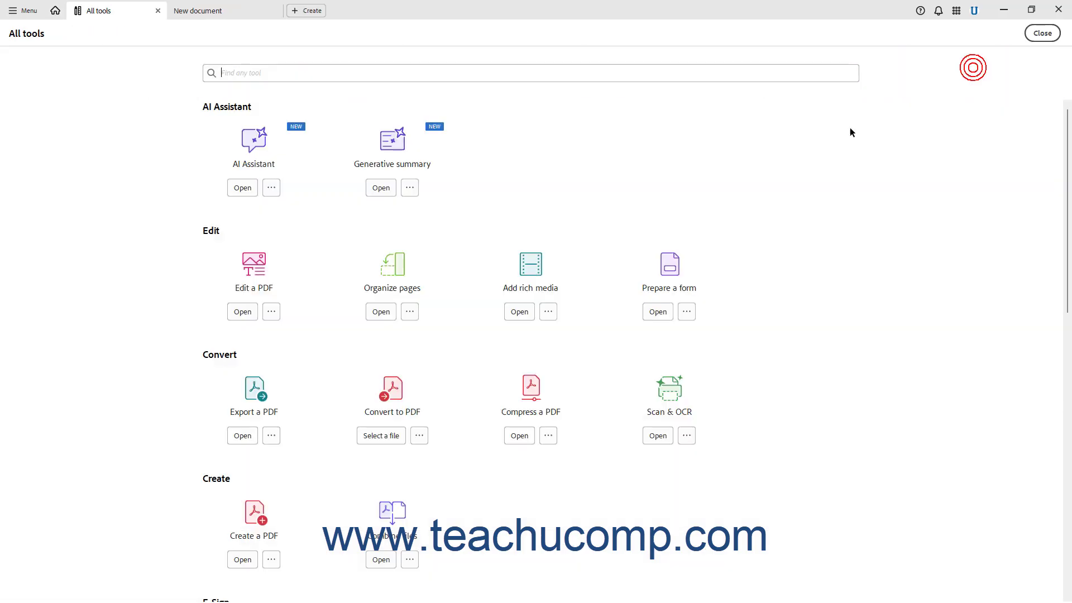
{"action": "mouse_move", "coordinate": [401, 282]}
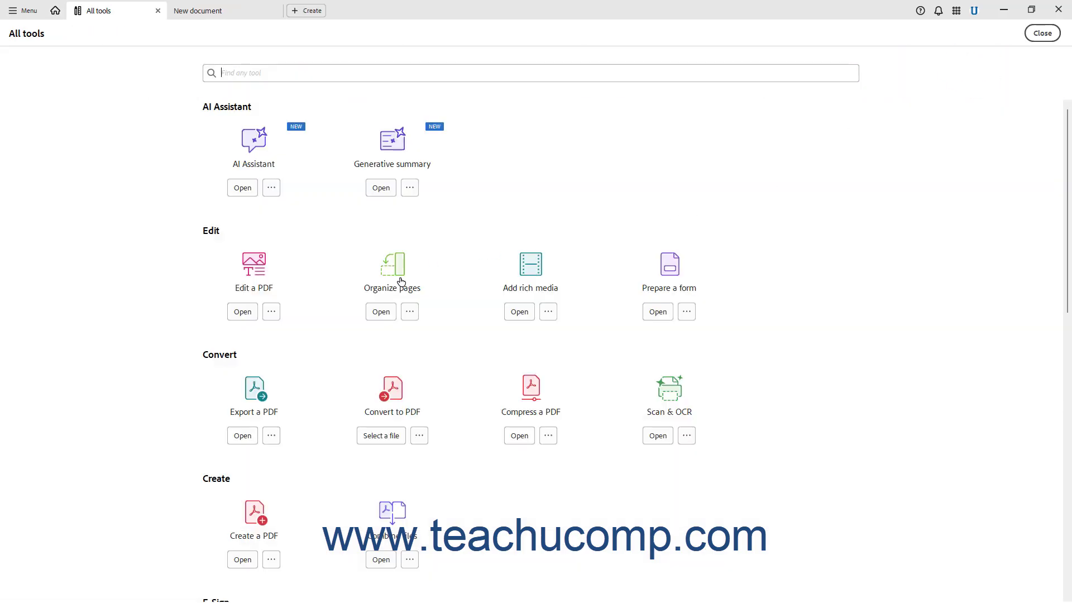
{"action": "left_click", "coordinate": [380, 311]}
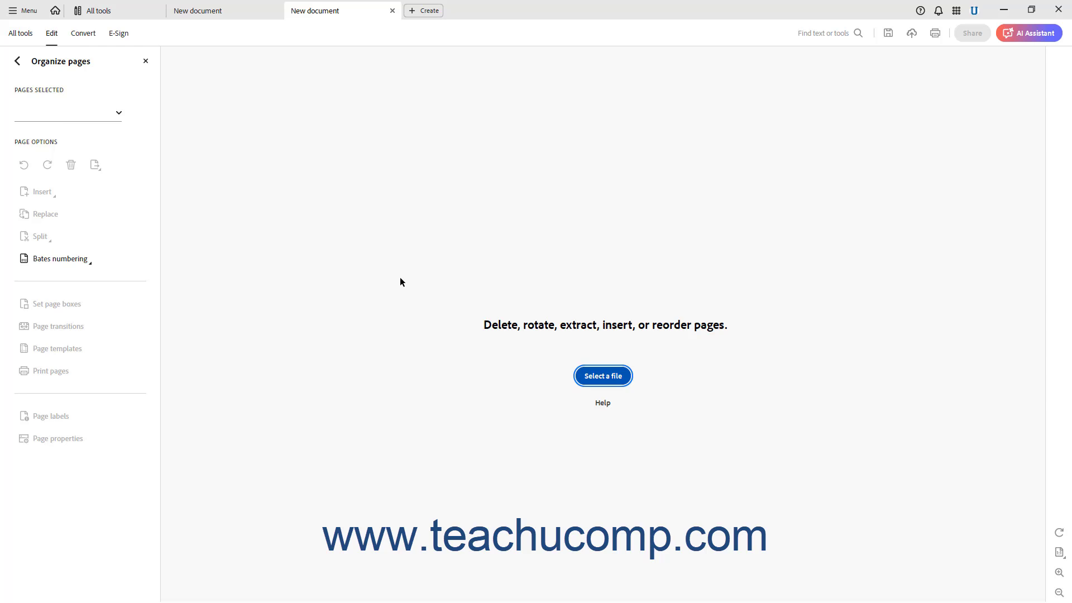
{"action": "mouse_move", "coordinate": [354, 282]}
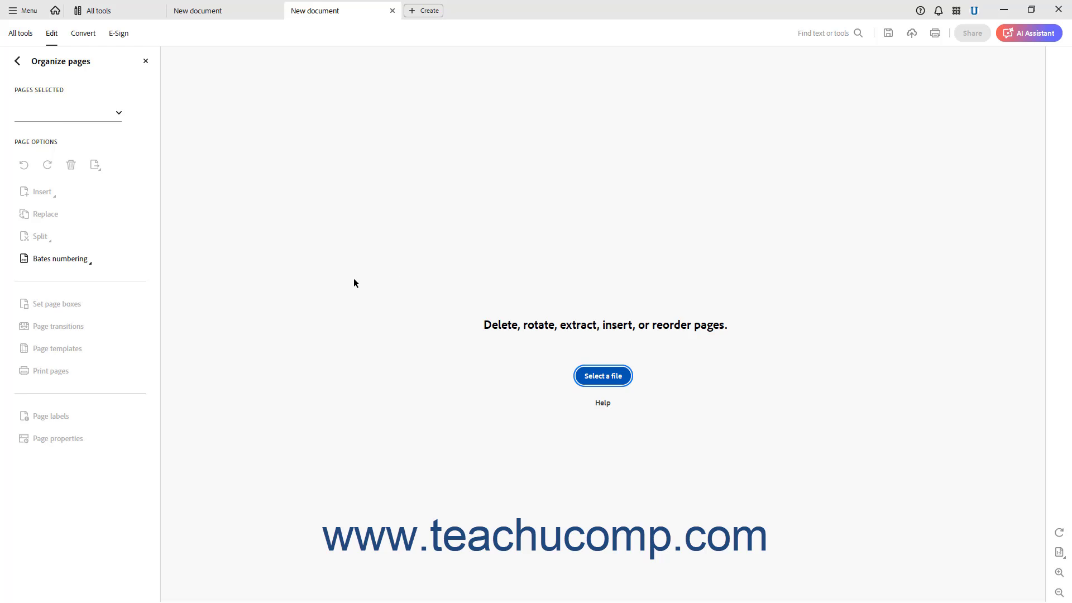
{"action": "mouse_move", "coordinate": [96, 267]}
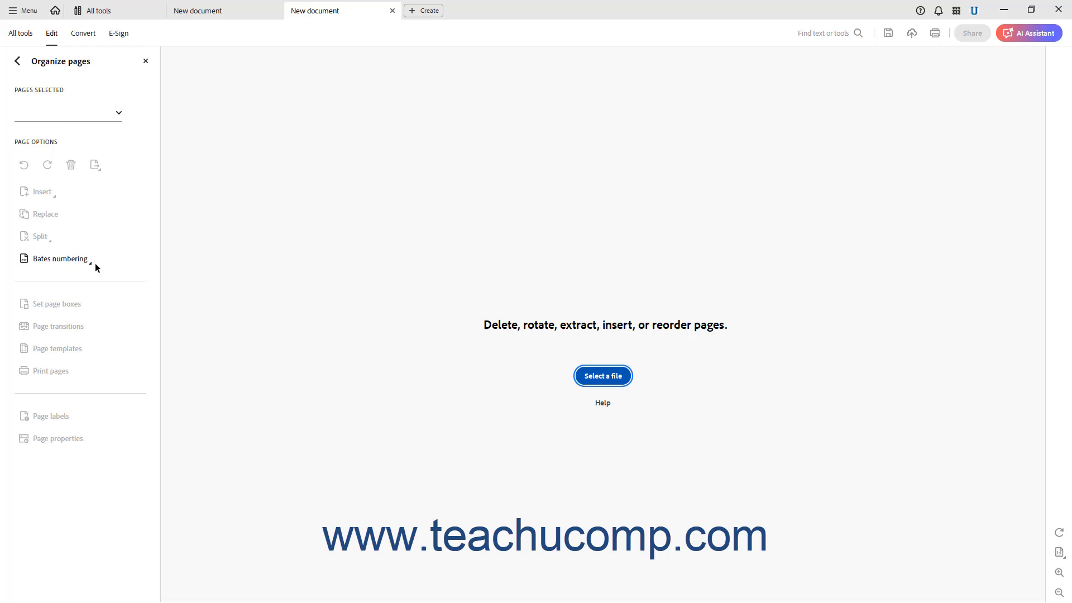
{"action": "mouse_move", "coordinate": [275, 311]}
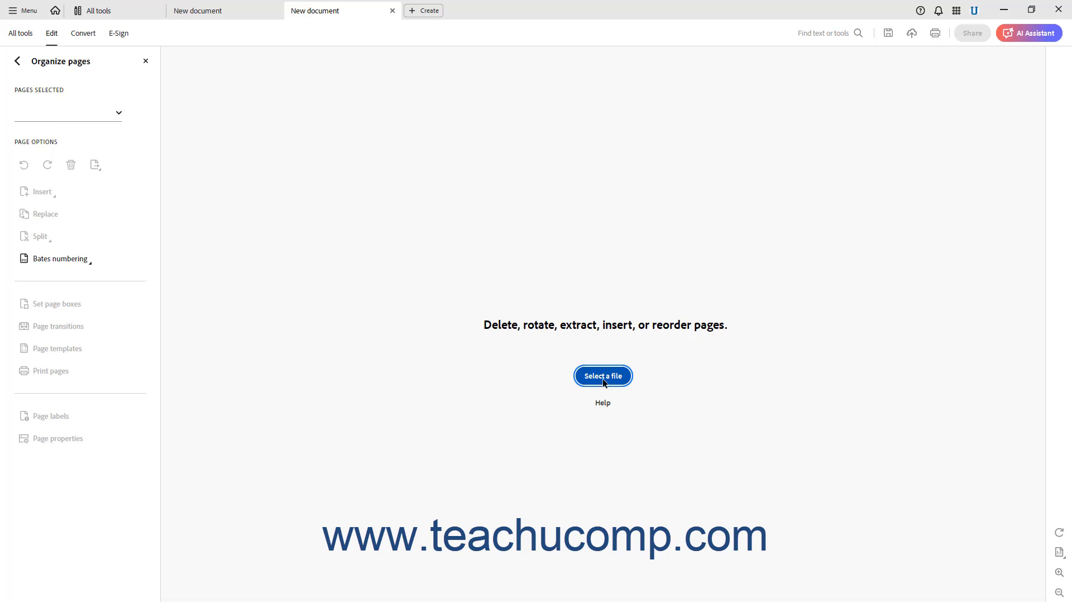
{"action": "left_click", "coordinate": [603, 375]}
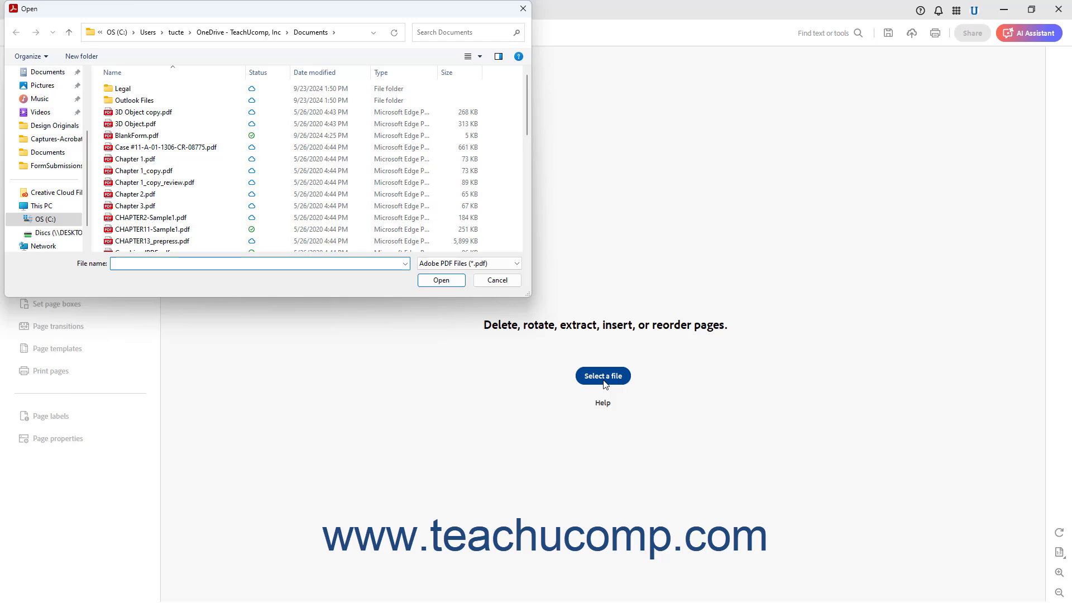
Load Chapter 1.pdf into Organize pages, showing its three page thumbnails
{"action": "scroll", "scroll_direction": "down", "scroll_amount": 3}
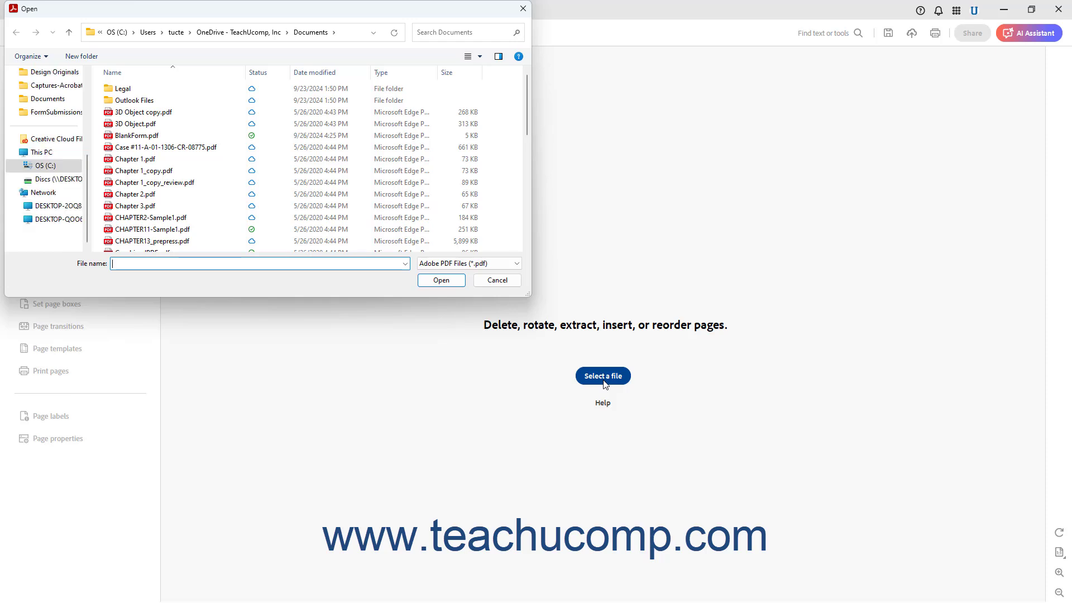
{"action": "left_click", "coordinate": [134, 158]}
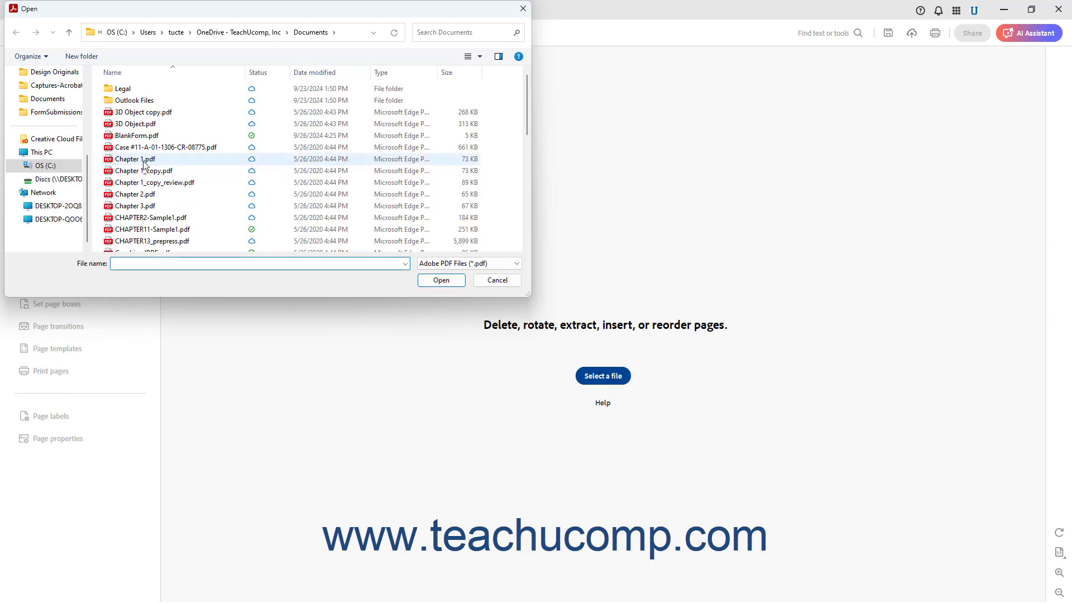
{"action": "double_click", "coordinate": [133, 159]}
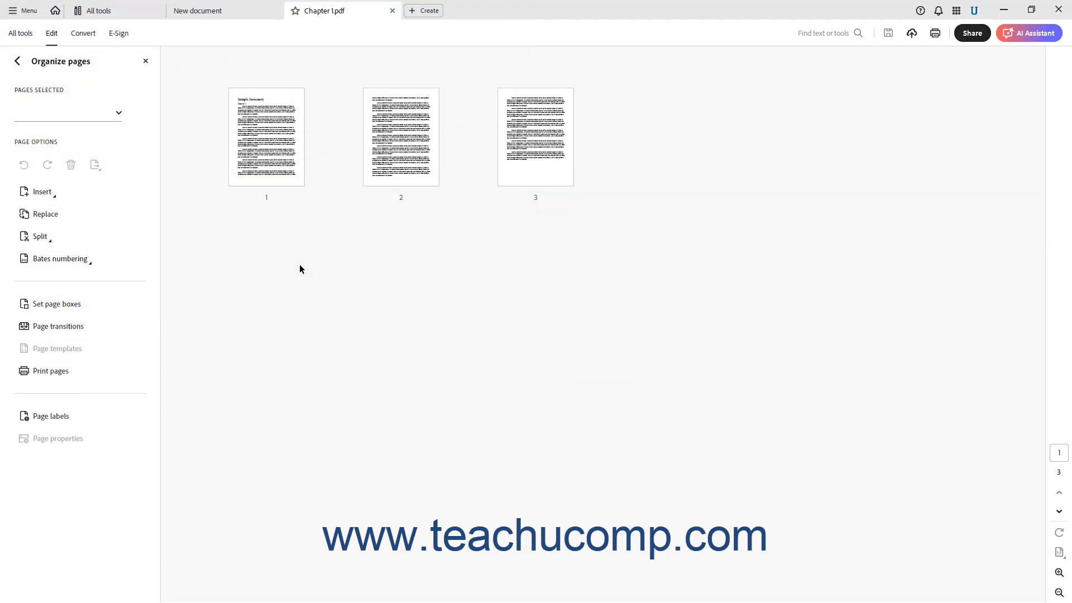
{"action": "mouse_move", "coordinate": [288, 214]}
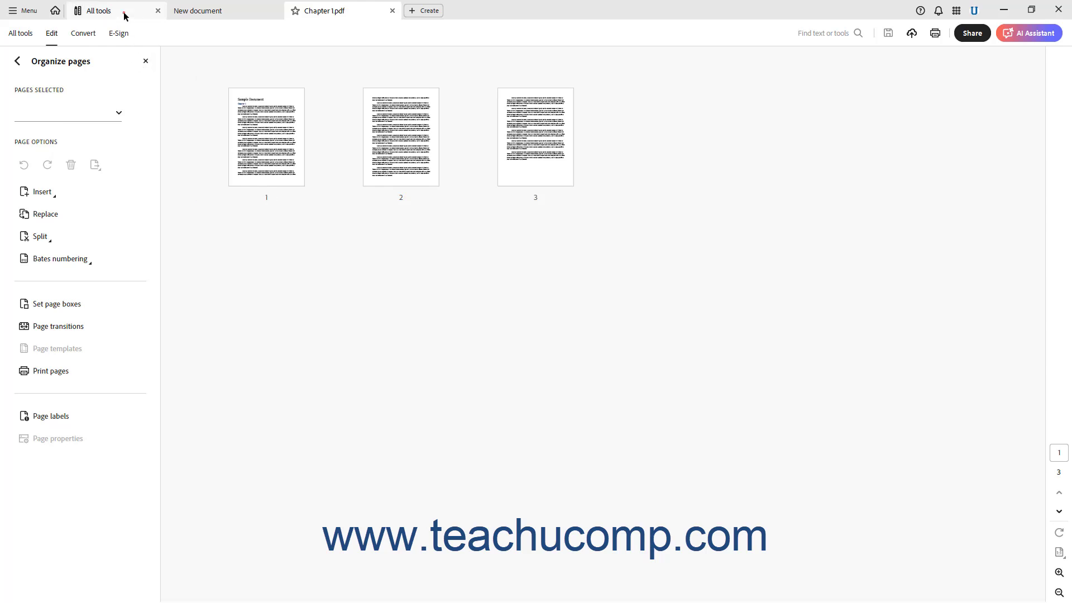
Cancel a file-open from another All tools tool and bring the Create a PDF tab forward
{"action": "left_click", "coordinate": [99, 10]}
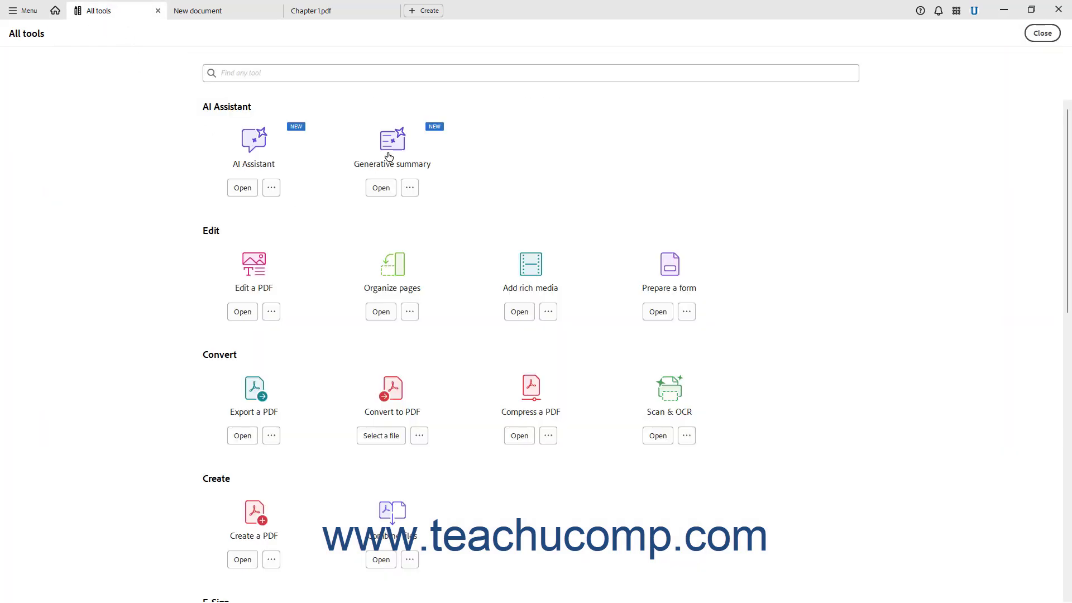
{"action": "left_click", "coordinate": [380, 436]}
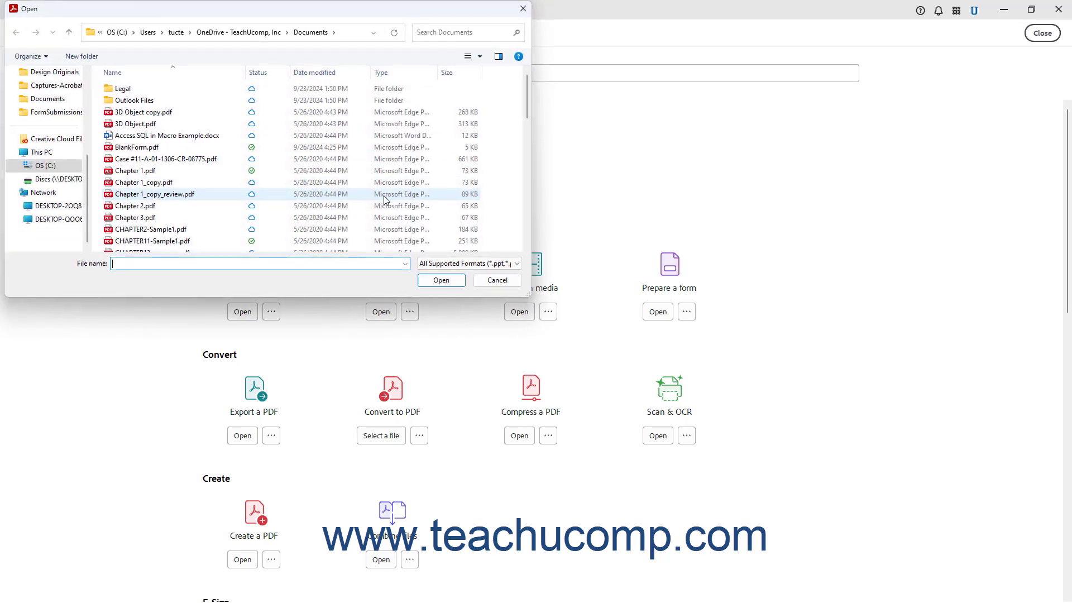
{"action": "mouse_move", "coordinate": [385, 198]}
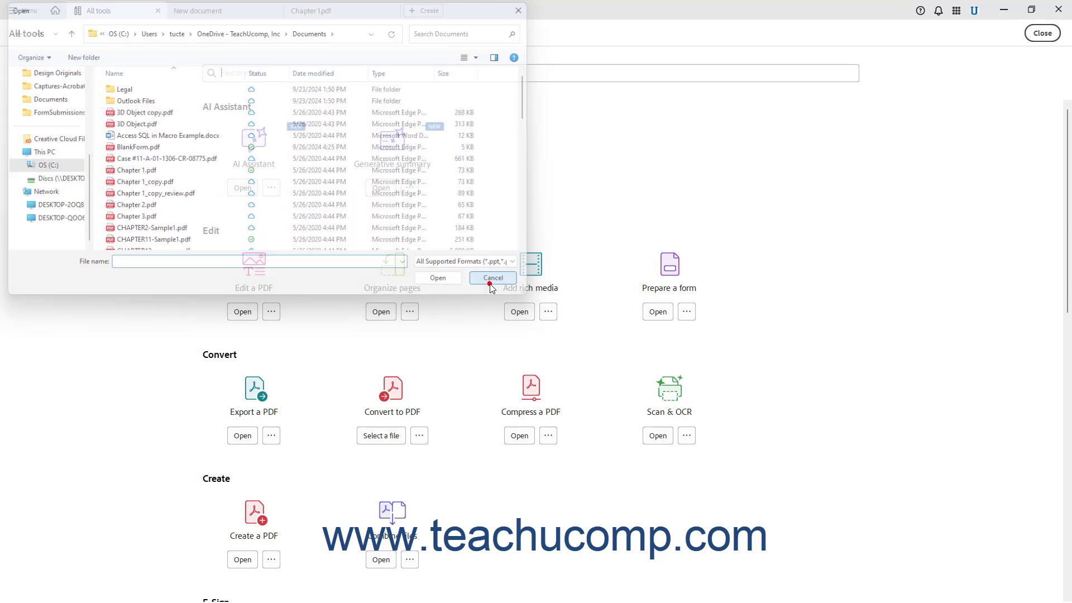
{"action": "left_click", "coordinate": [492, 278]}
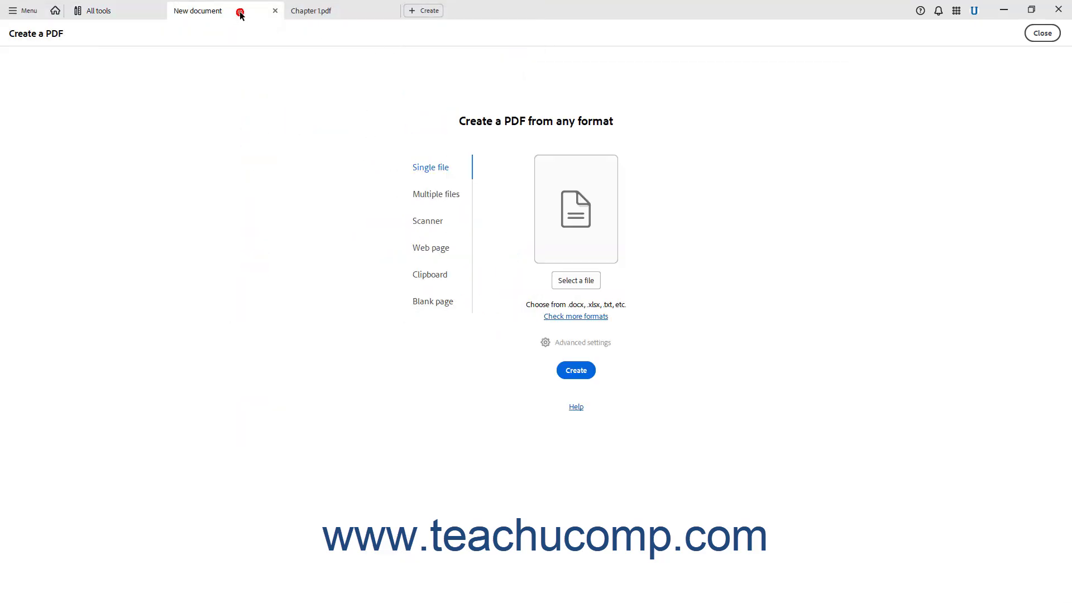